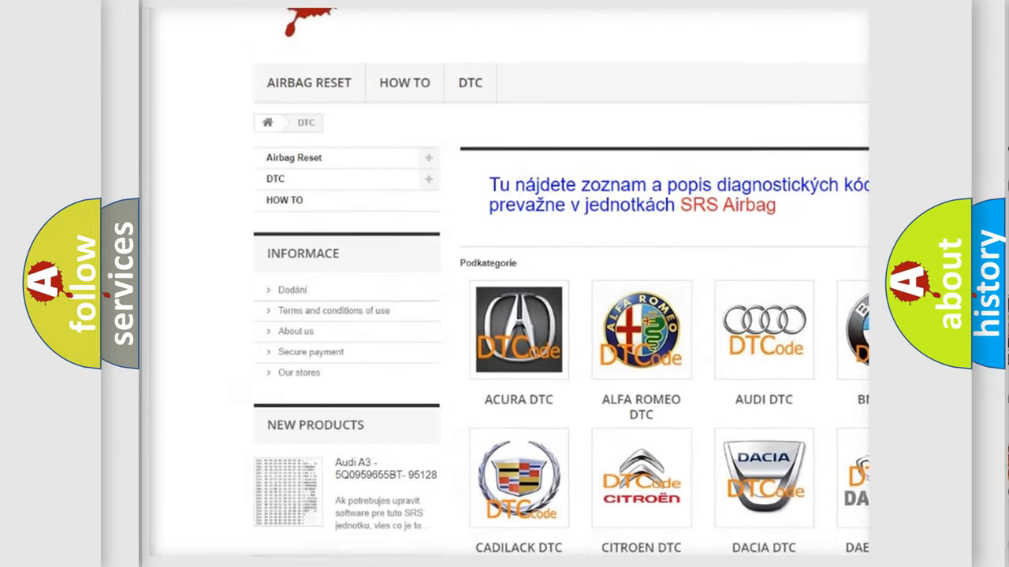
- Scroll past the car-make logos down to the list of B-series DTC code entries
scroll(down, 3)
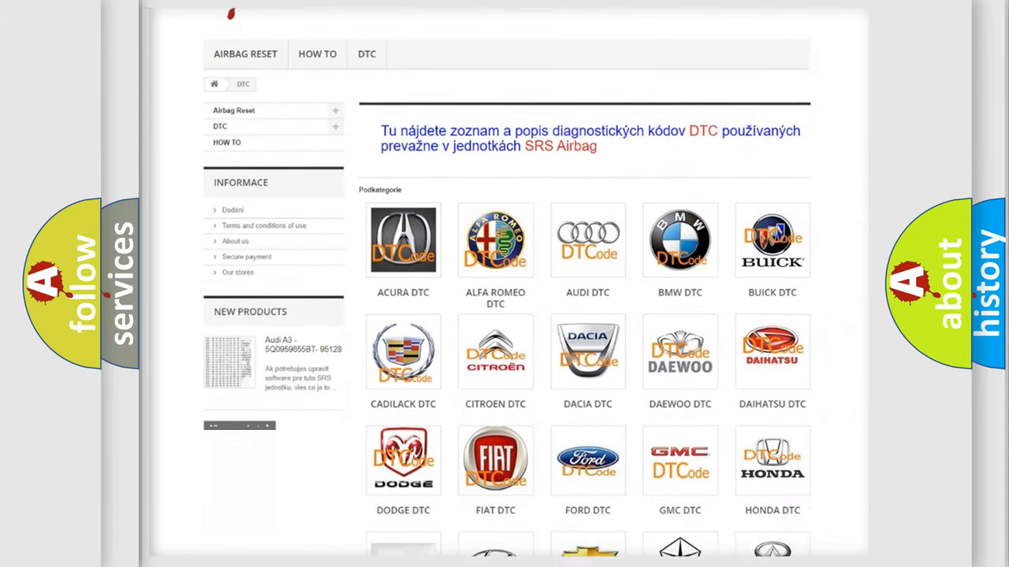
scroll(down, 3)
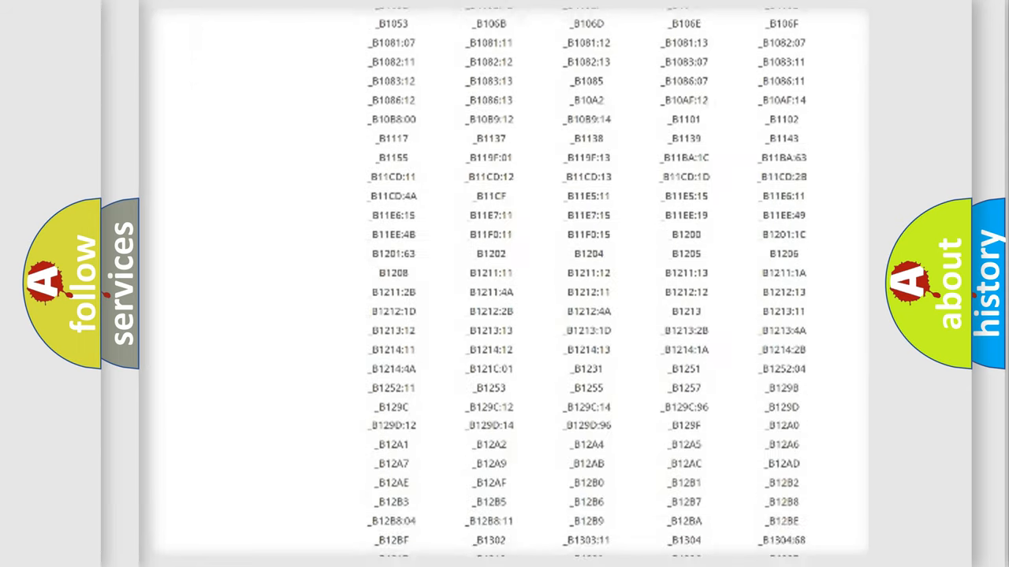
scroll(down, 3)
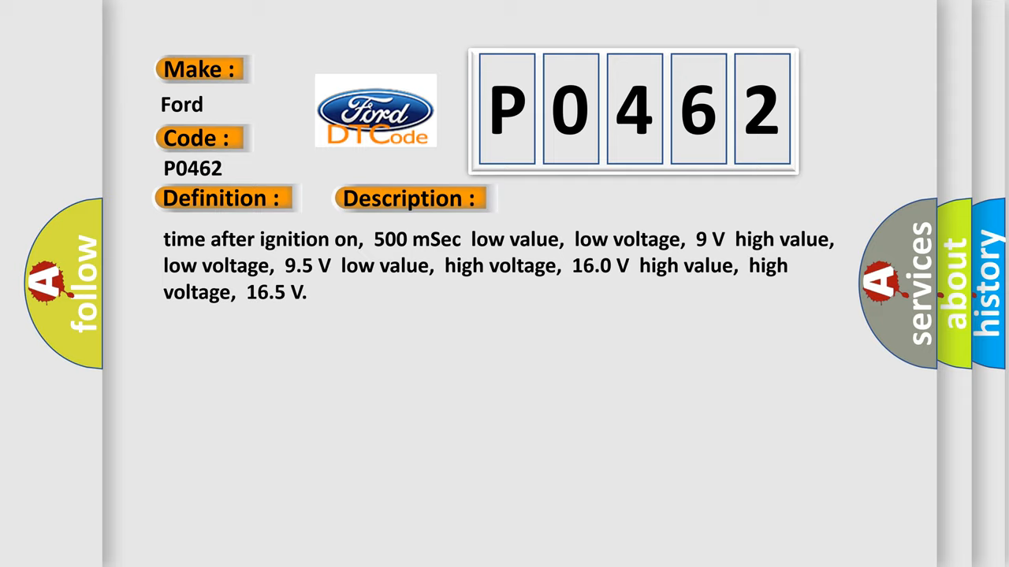
- Move from the P0462 description to its cause, starting with the ECM terminal resistor fault
click(577, 199)
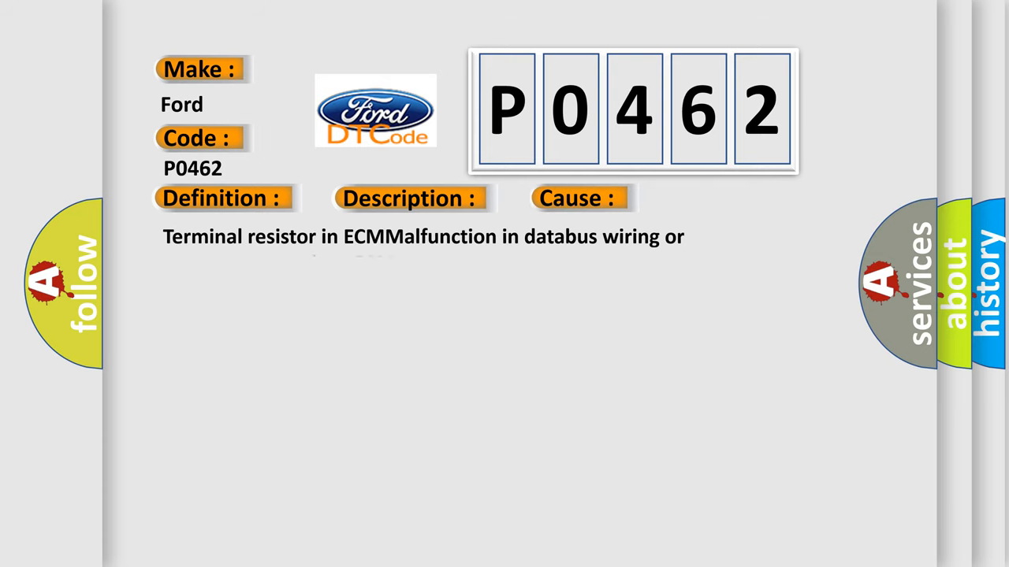